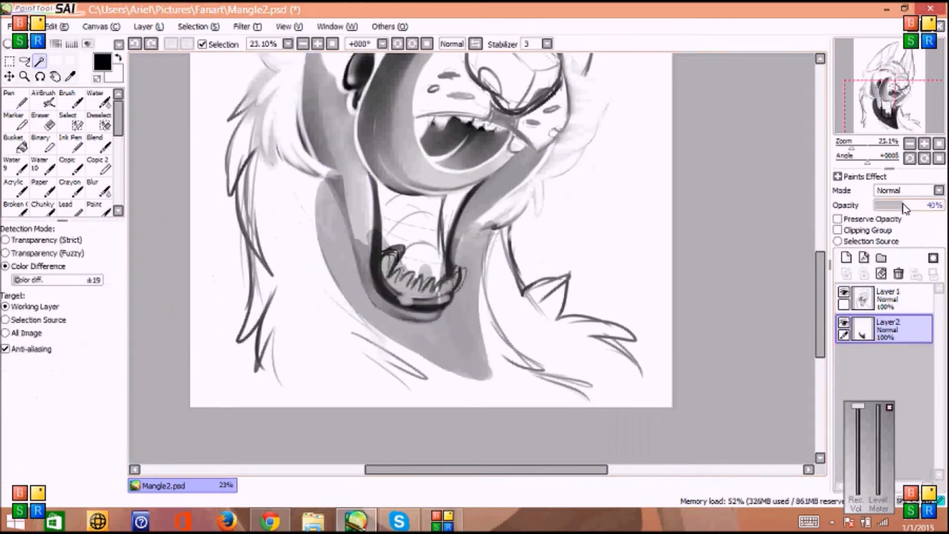
Select the Eraser and raise the canvas height from 4000 to 5000 pixels
{"action": "left_click", "coordinate": [33, 115]}
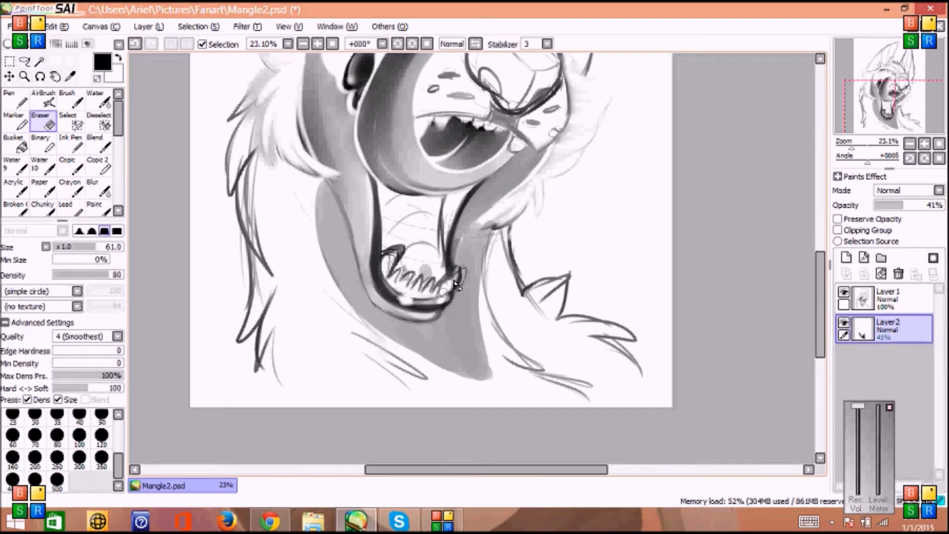
{"action": "left_click", "coordinate": [111, 26]}
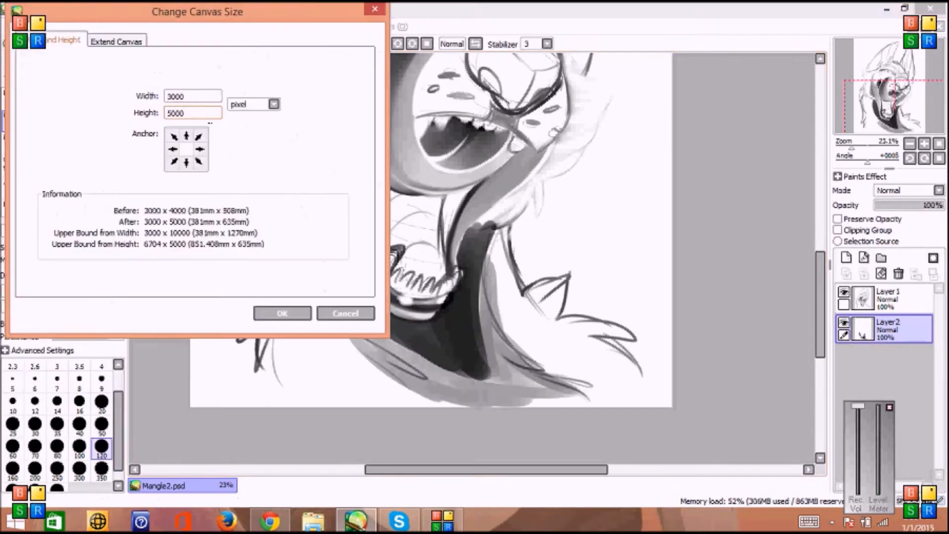
Apply the taller 3000 by 5000 canvas and merge Layer 1 down
{"action": "left_click", "coordinate": [282, 314]}
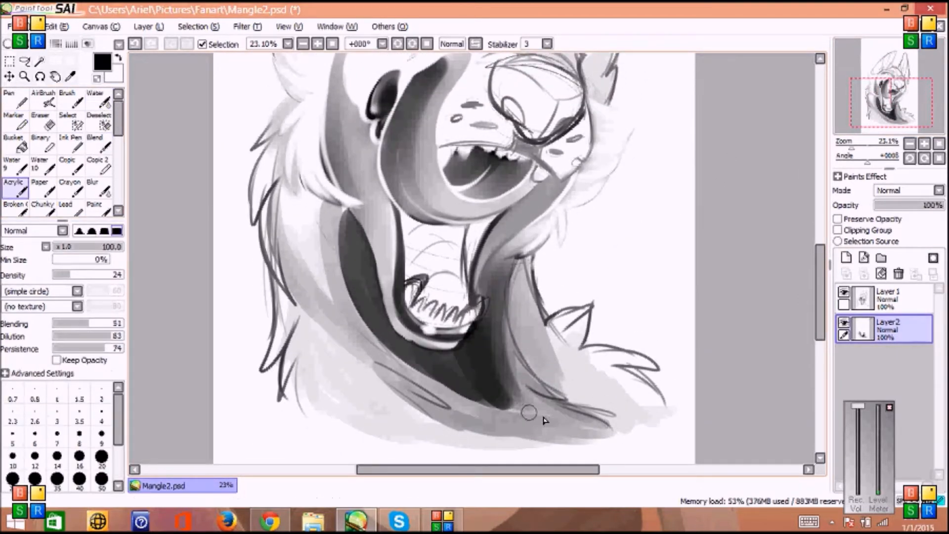
{"action": "left_click", "coordinate": [48, 99]}
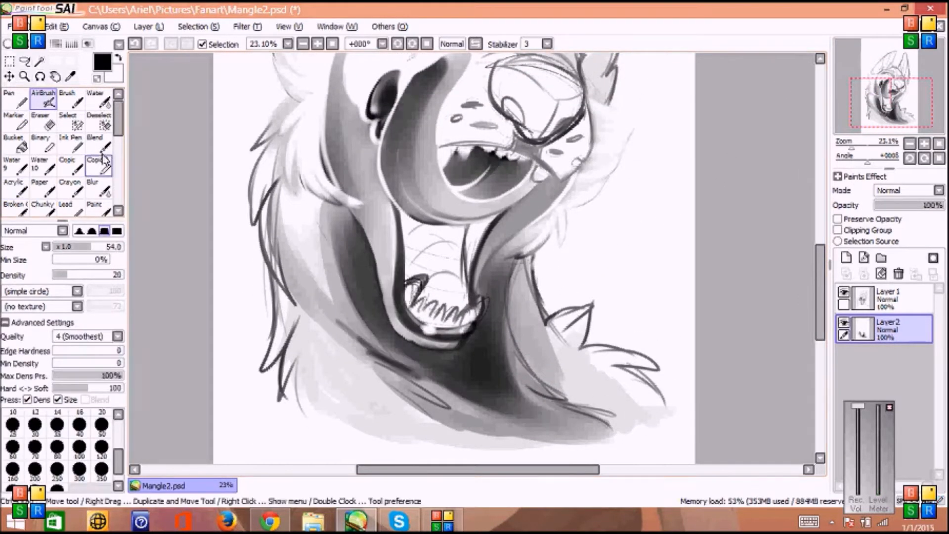
{"action": "left_click", "coordinate": [12, 191]}
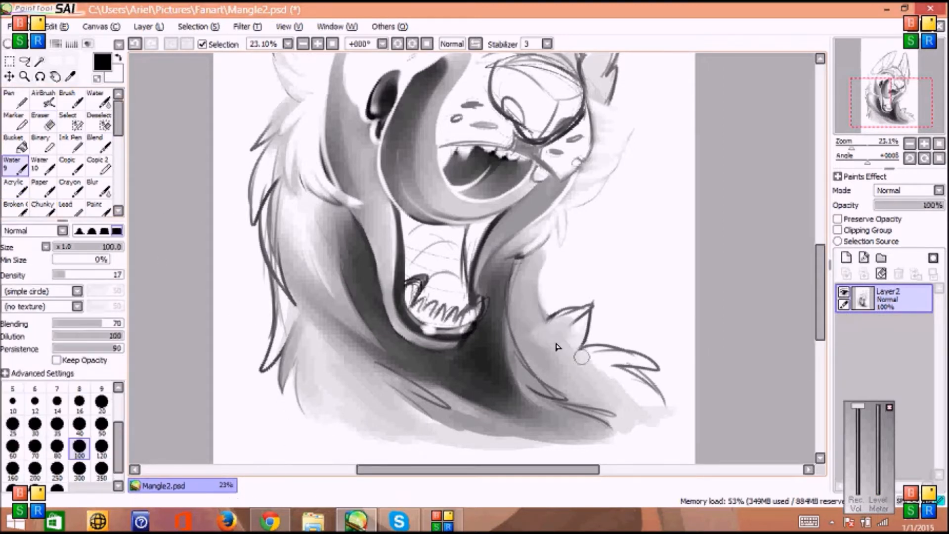
Shade the neck fur with dark soft grays using Airbrush, Water and Acrylic
{"action": "left_click_drag", "start_coordinate": [581, 357], "coordinate": [505, 357]}
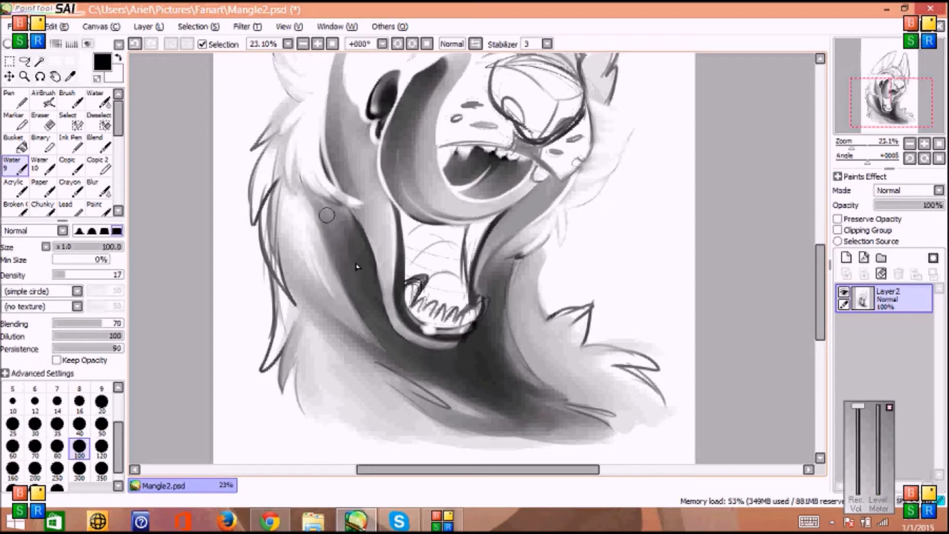
{"action": "left_click", "coordinate": [12, 188]}
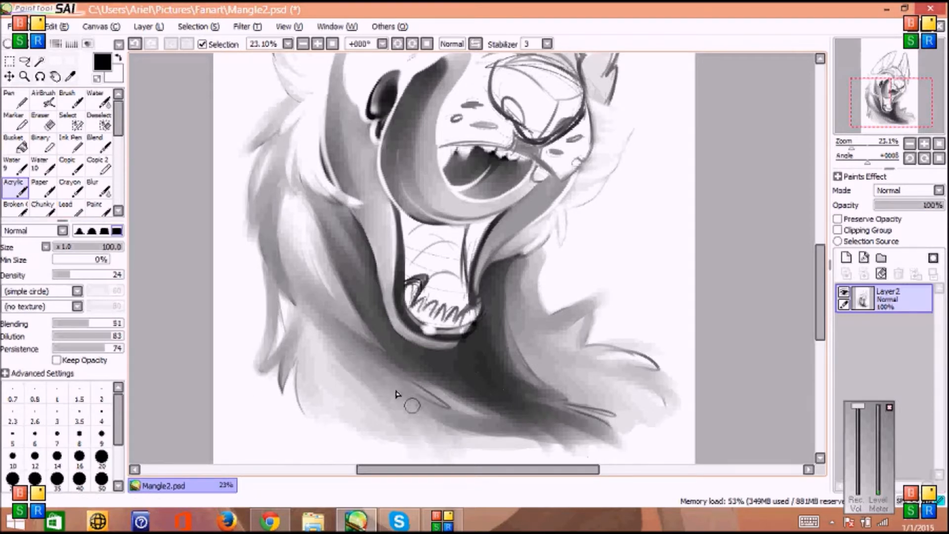
{"action": "left_click_drag", "start_coordinate": [412, 406], "coordinate": [371, 450]}
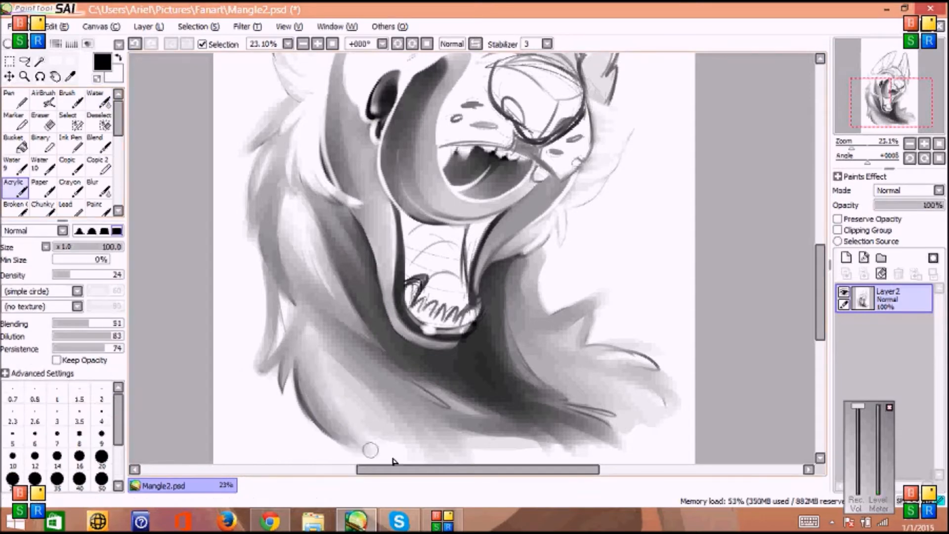
{"action": "left_click", "coordinate": [44, 116]}
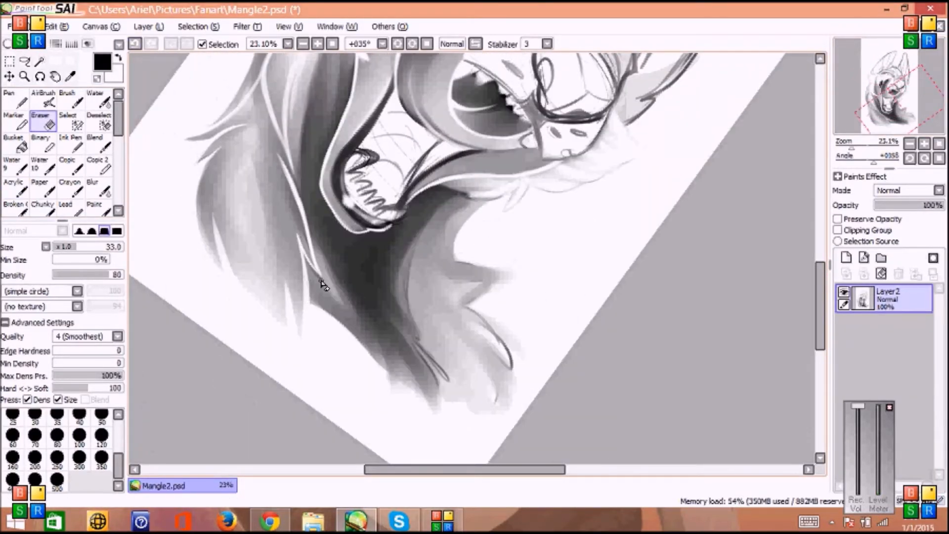
Reset rotation, darken the lower neck, and erase the bottom-right fur into pointed tufts
{"action": "left_click", "coordinate": [13, 187]}
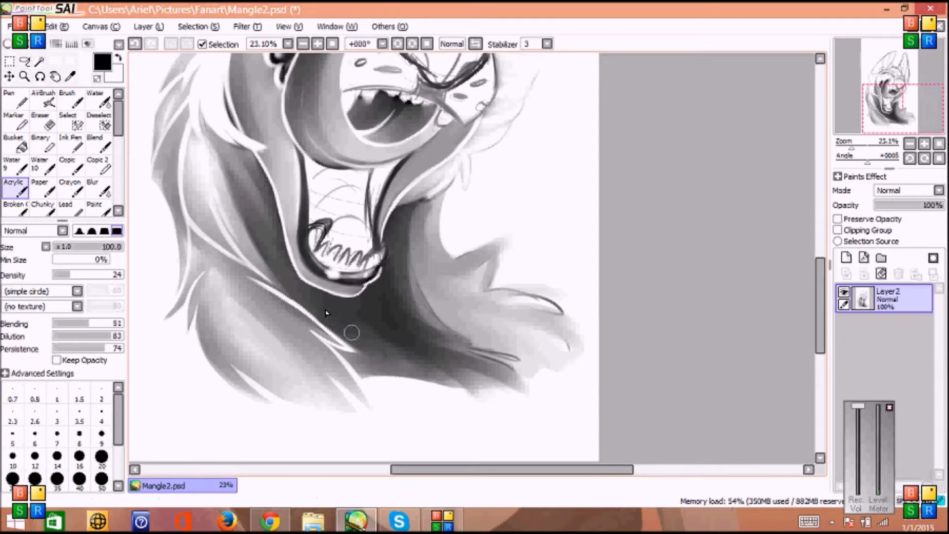
{"action": "left_click", "coordinate": [39, 117]}
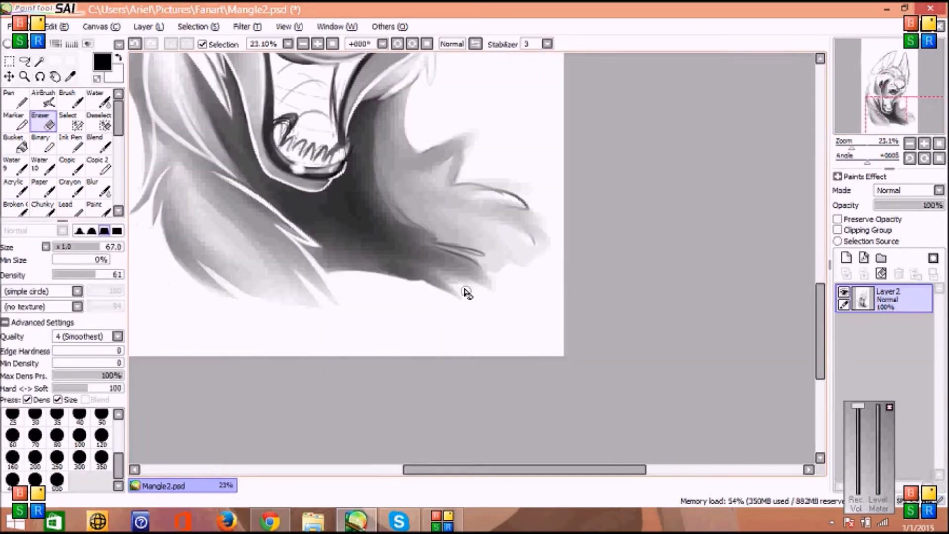
{"action": "left_click", "coordinate": [394, 519]}
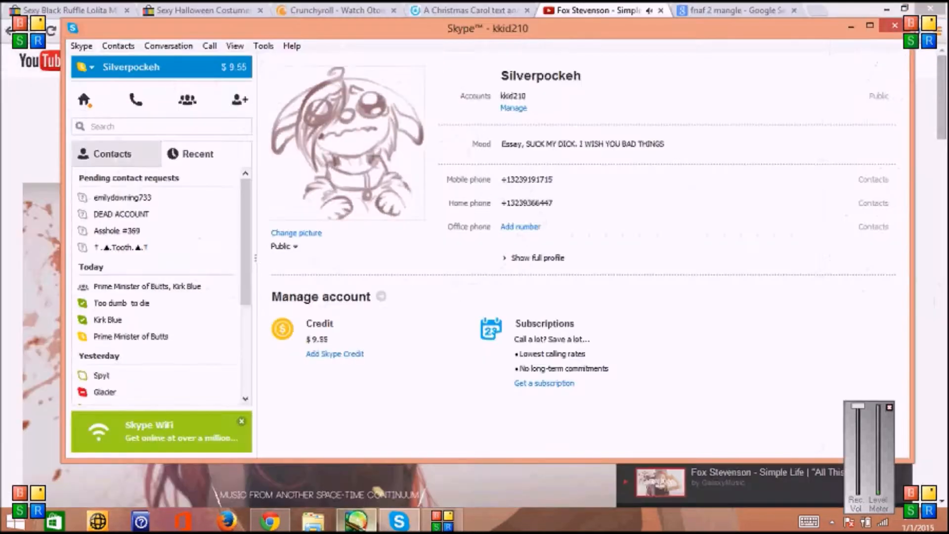
{"action": "left_click", "coordinate": [357, 520]}
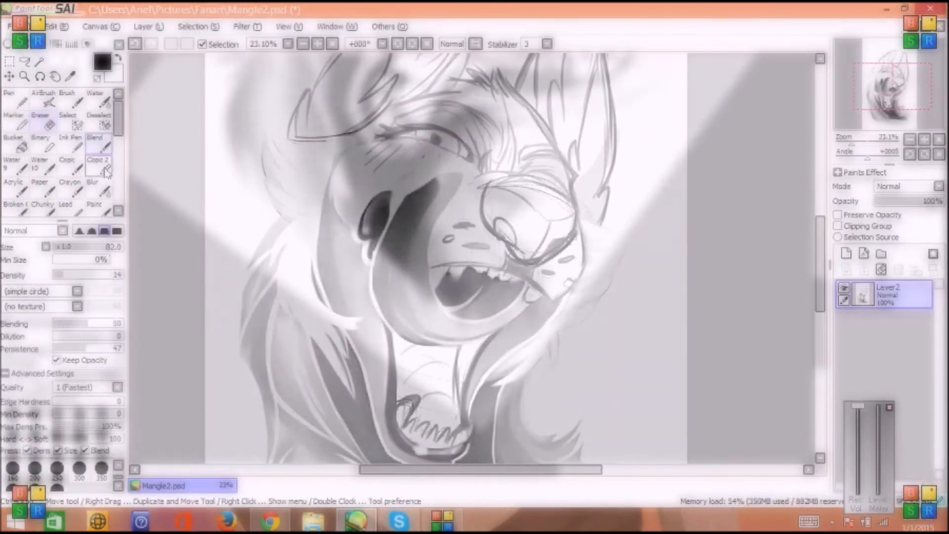
Paint and smooth darker gray shading on the snout under the eye with Water and Blend
{"action": "left_click", "coordinate": [95, 186]}
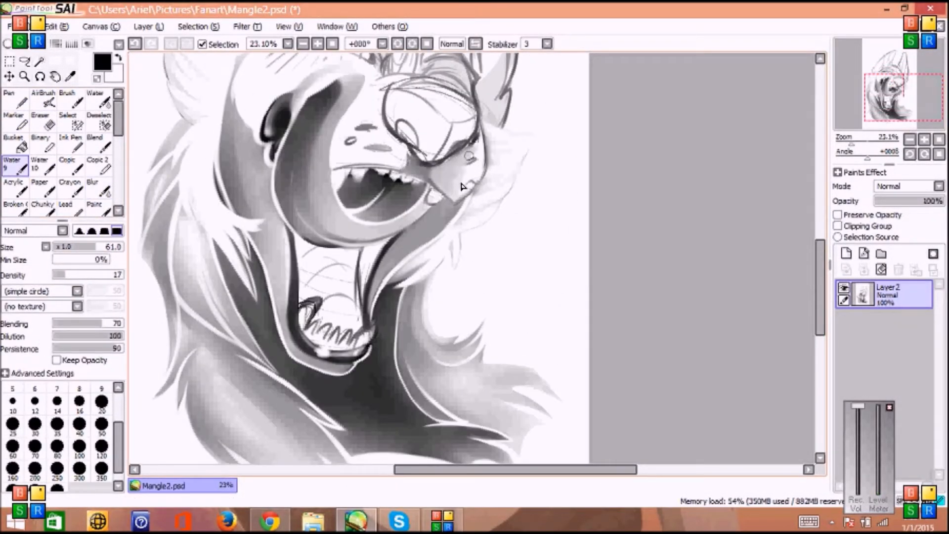
{"action": "left_click", "coordinate": [101, 143]}
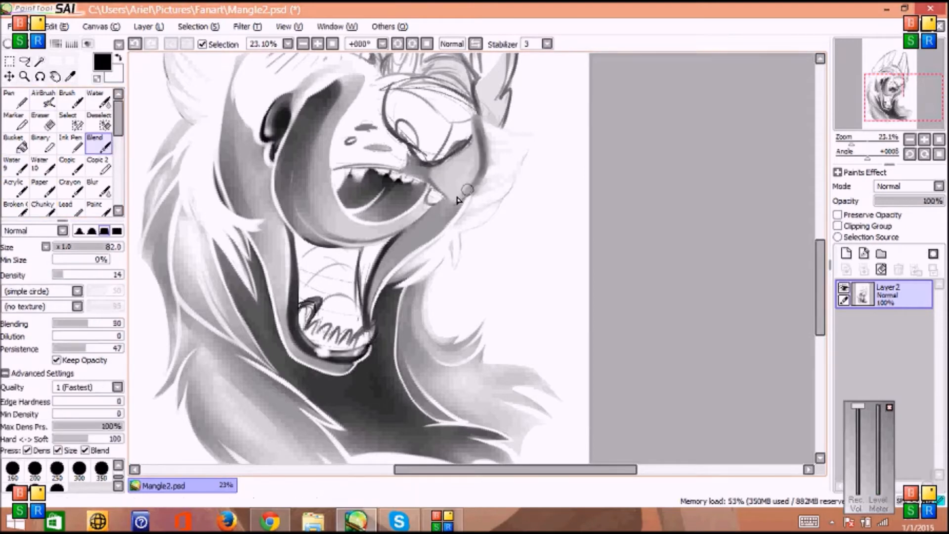
{"action": "left_click", "coordinate": [14, 168]}
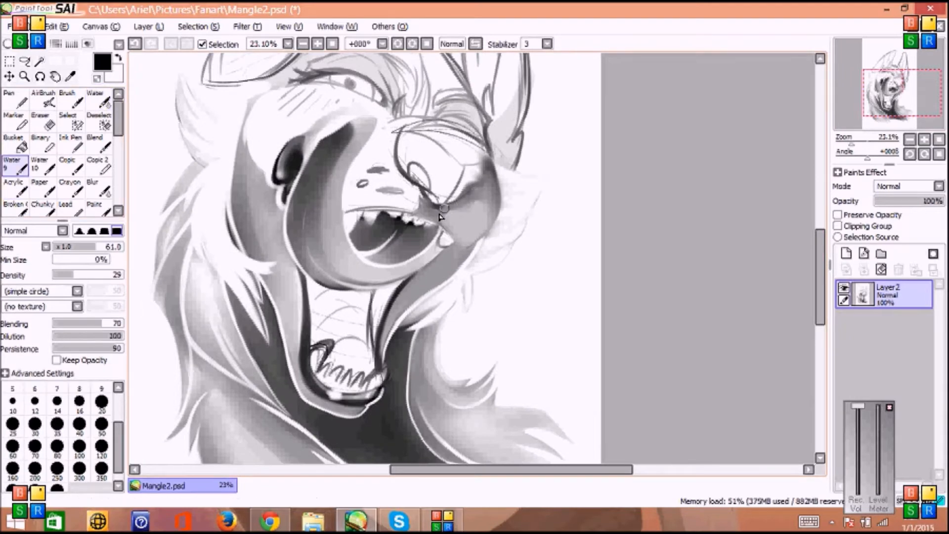
{"action": "left_click", "coordinate": [13, 186]}
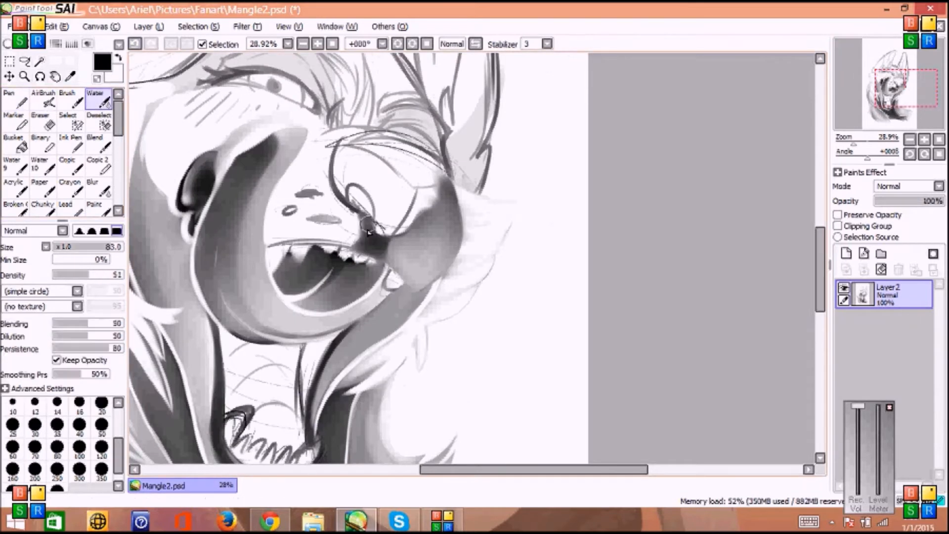
Paint and soften shading across the muzzle above the teeth with Blur and Eraser
{"action": "left_click", "coordinate": [101, 143]}
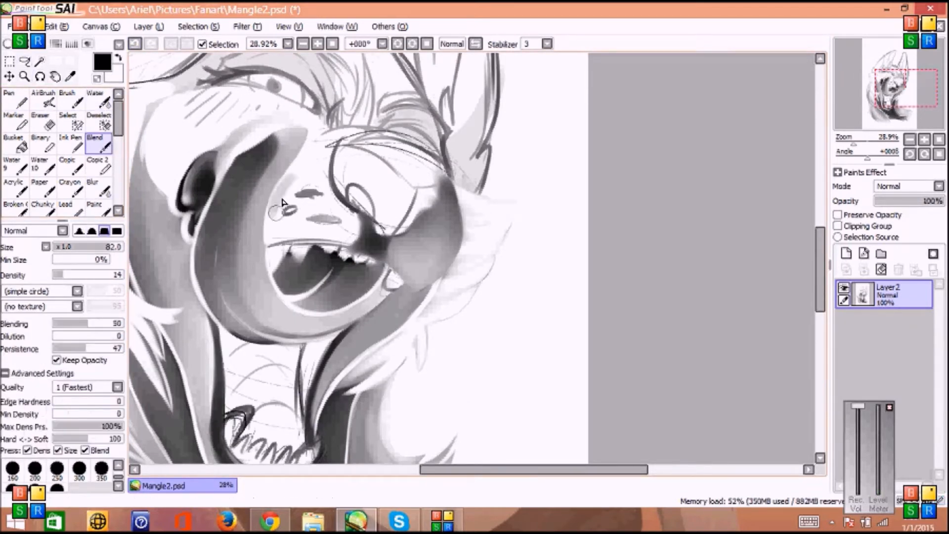
{"action": "left_click", "coordinate": [12, 189]}
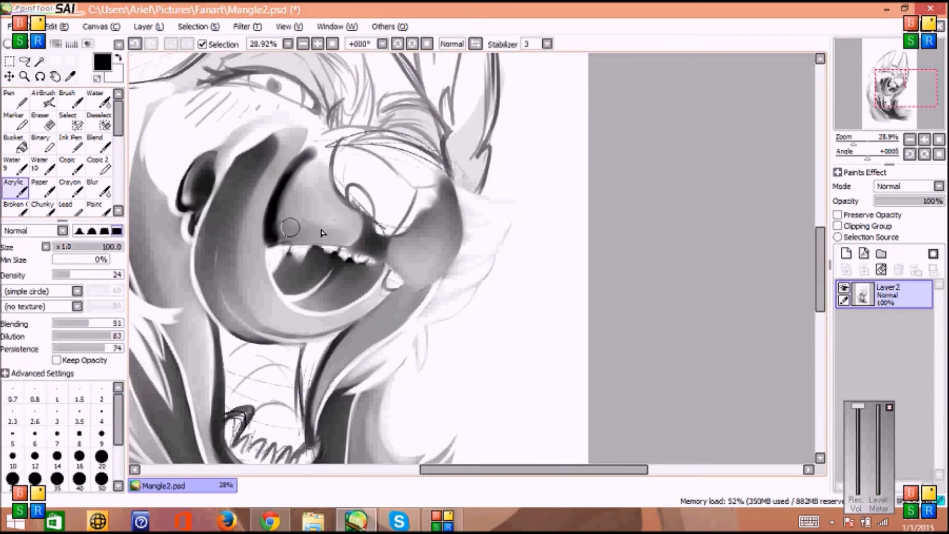
{"action": "left_click_drag", "start_coordinate": [291, 226], "coordinate": [354, 215]}
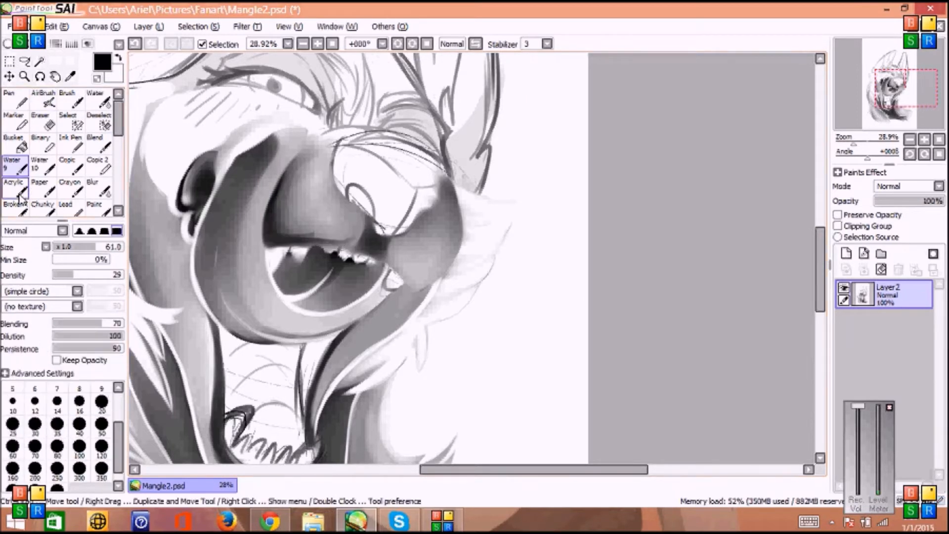
{"action": "left_click", "coordinate": [101, 187]}
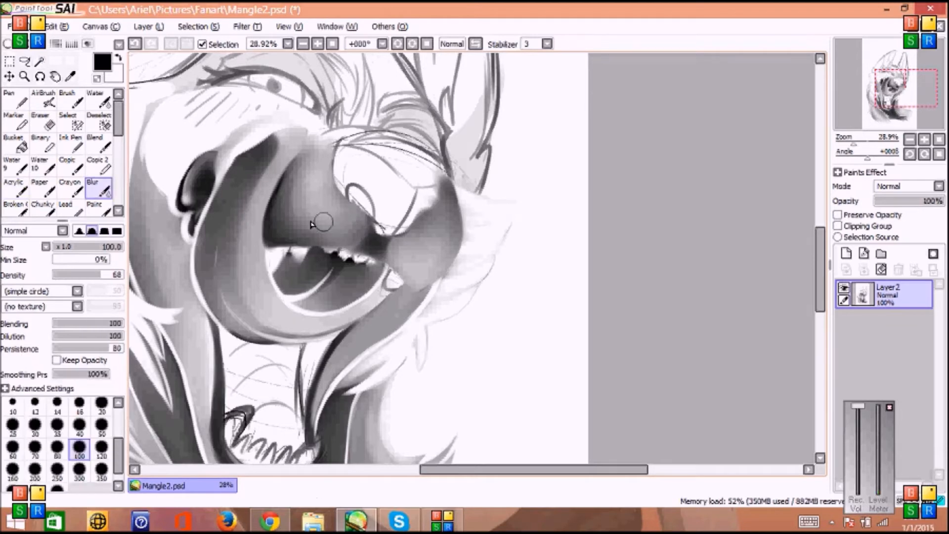
{"action": "left_click", "coordinate": [39, 116]}
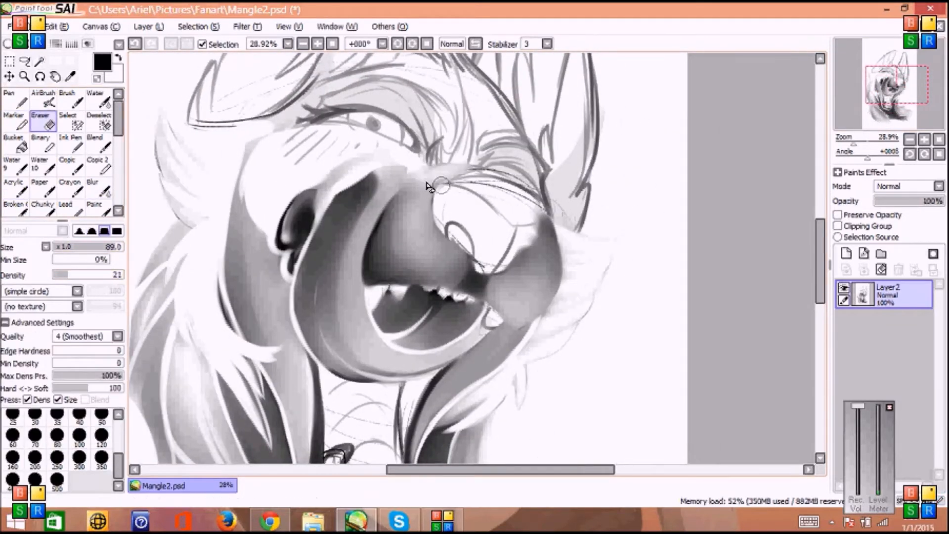
{"action": "left_click", "coordinate": [18, 115]}
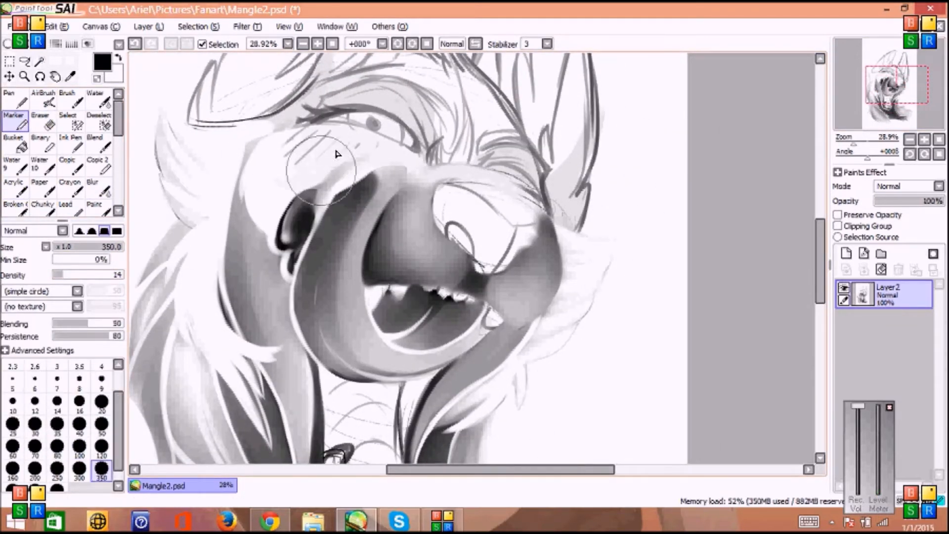
{"action": "left_click", "coordinate": [39, 119]}
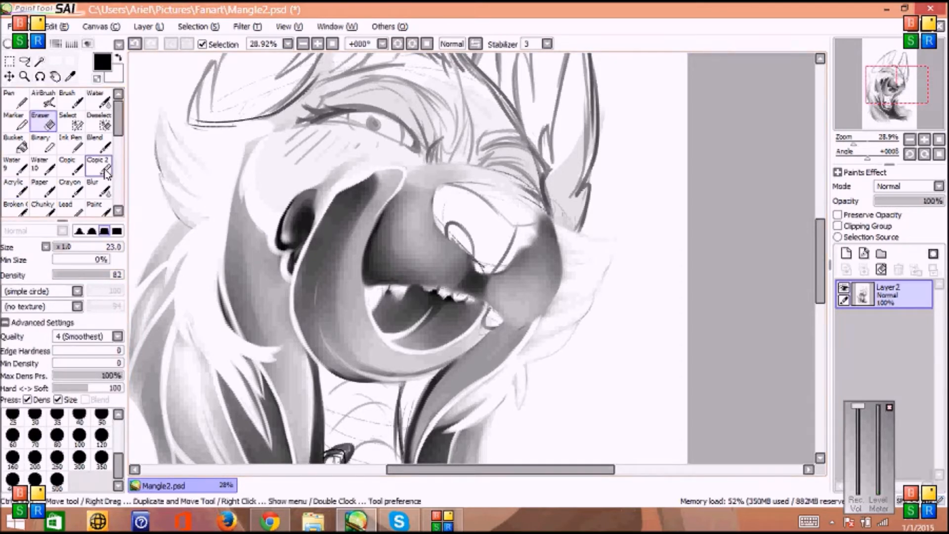
{"action": "left_click", "coordinate": [97, 188]}
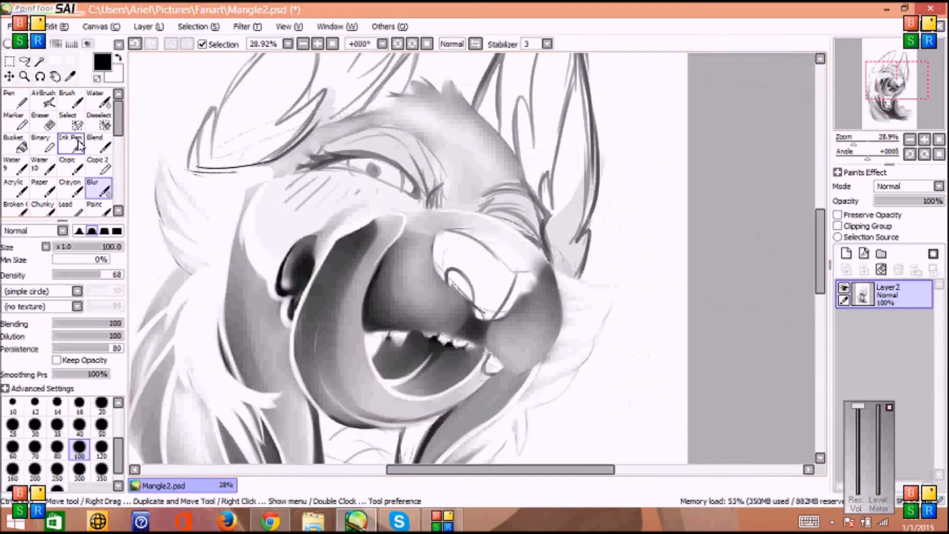
Paint dark grey shading on the nose and around the eye
{"action": "left_click", "coordinate": [14, 186]}
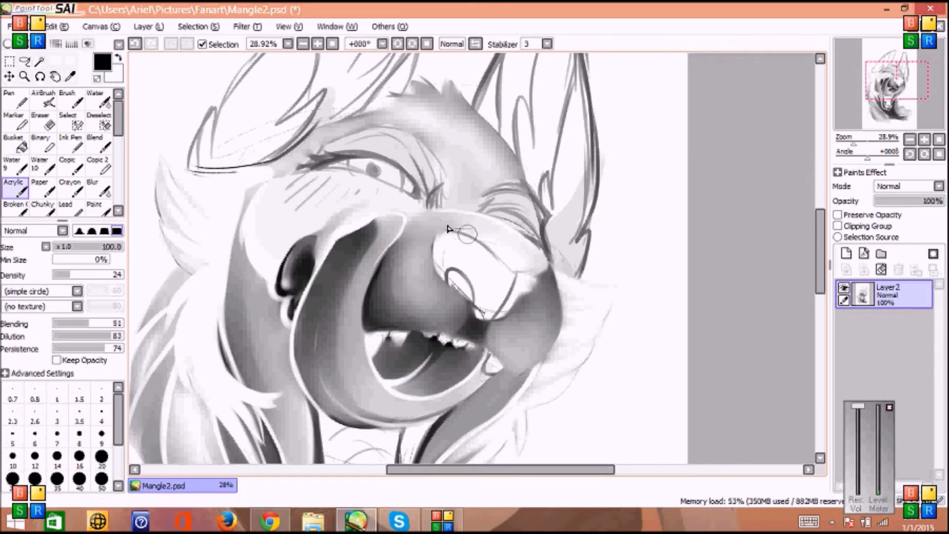
{"action": "left_click", "coordinate": [12, 116]}
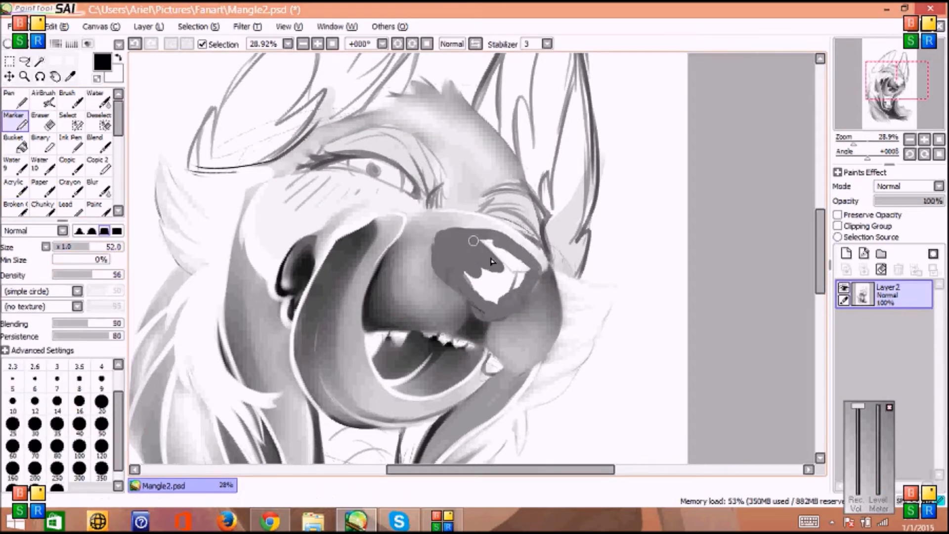
{"action": "left_click_drag", "start_coordinate": [472, 242], "coordinate": [490, 261]}
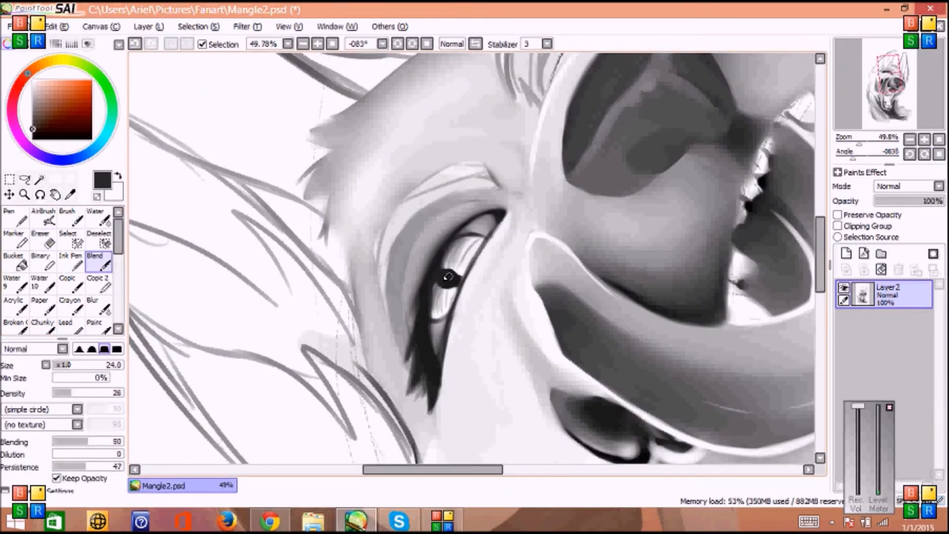
Paint a thick dark brow and heavier lid line over the eye, then reset rotation
{"action": "left_click", "coordinate": [38, 218]}
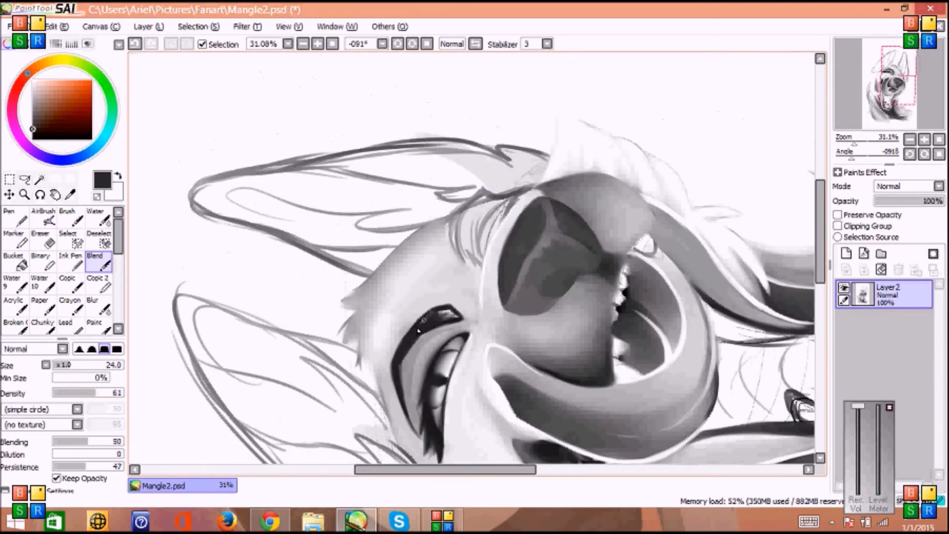
{"action": "left_click", "coordinate": [133, 45]}
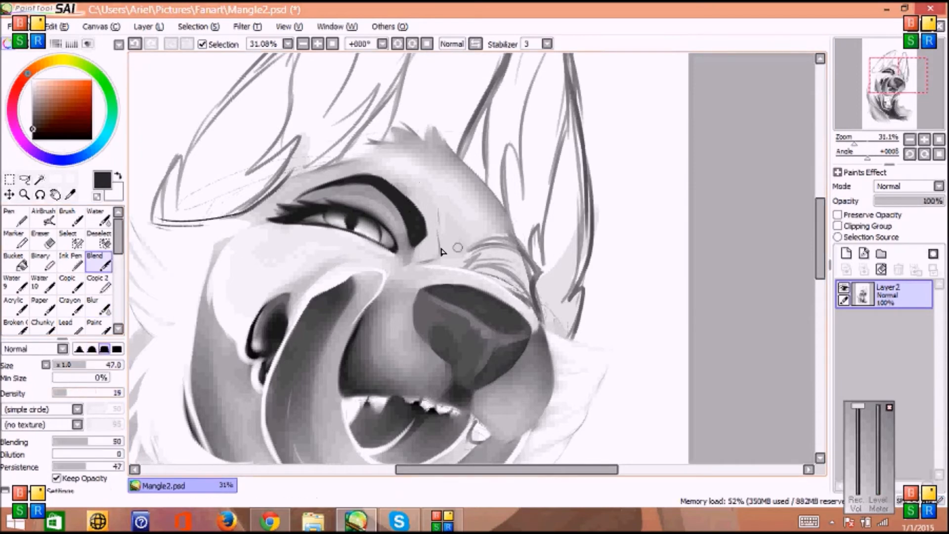
Paint the second eye's bold dark brow and lashes beside the nose
{"action": "left_click", "coordinate": [12, 305]}
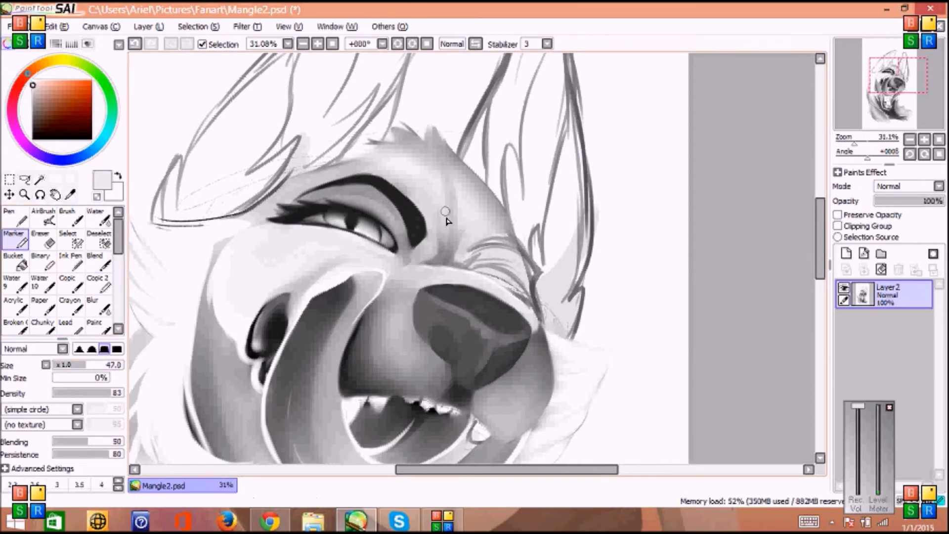
{"action": "left_click", "coordinate": [11, 303]}
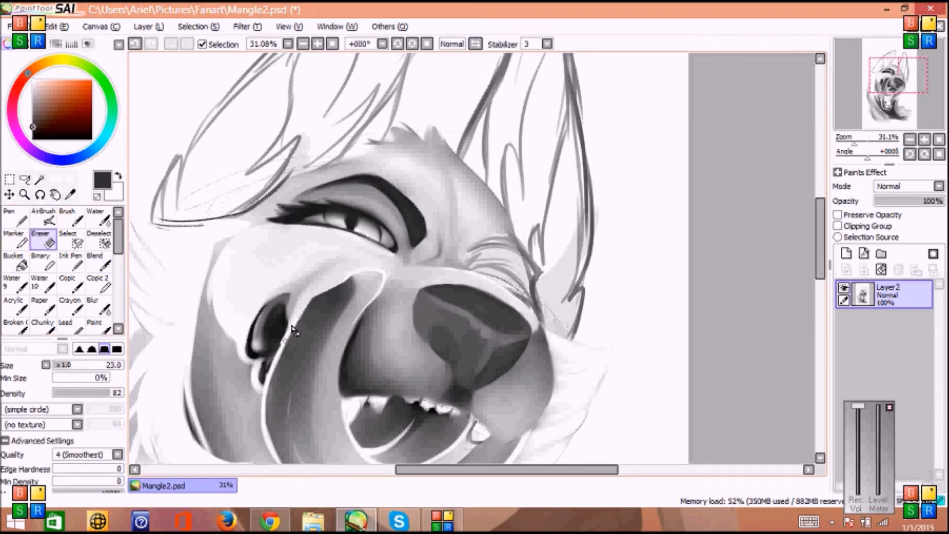
{"action": "left_click_drag", "start_coordinate": [296, 329], "coordinate": [356, 332]}
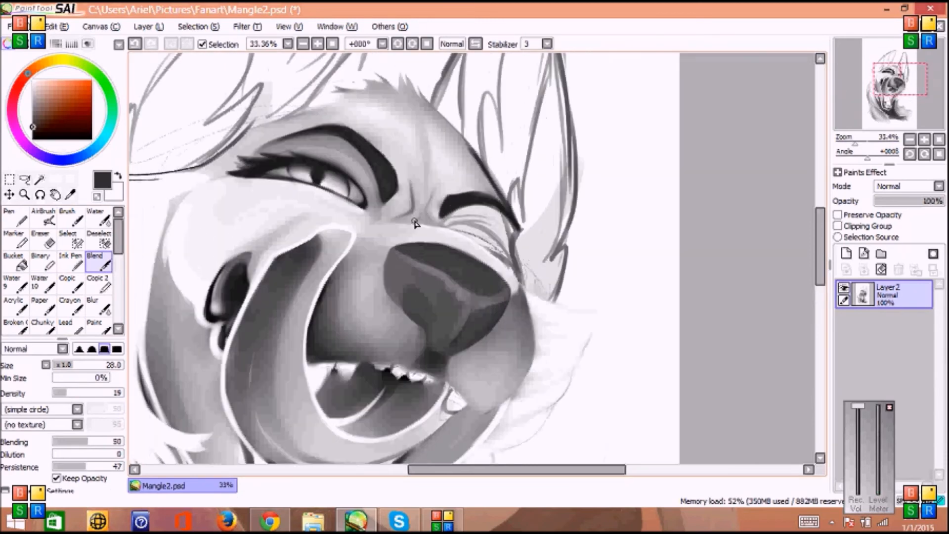
Smooth the cheek fur shading around the muzzle with Blur, Acrylic and Blend brushes
{"action": "left_click", "coordinate": [99, 304]}
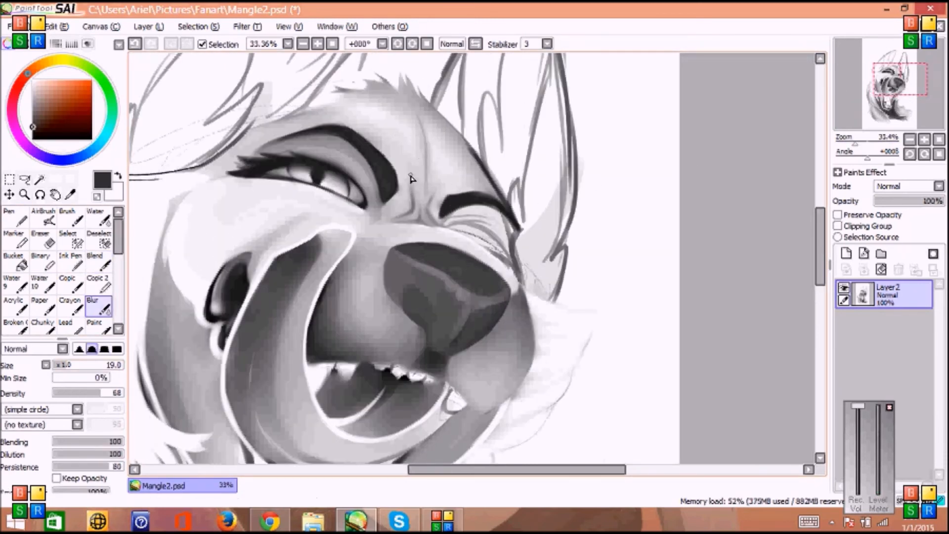
{"action": "left_click", "coordinate": [101, 261]}
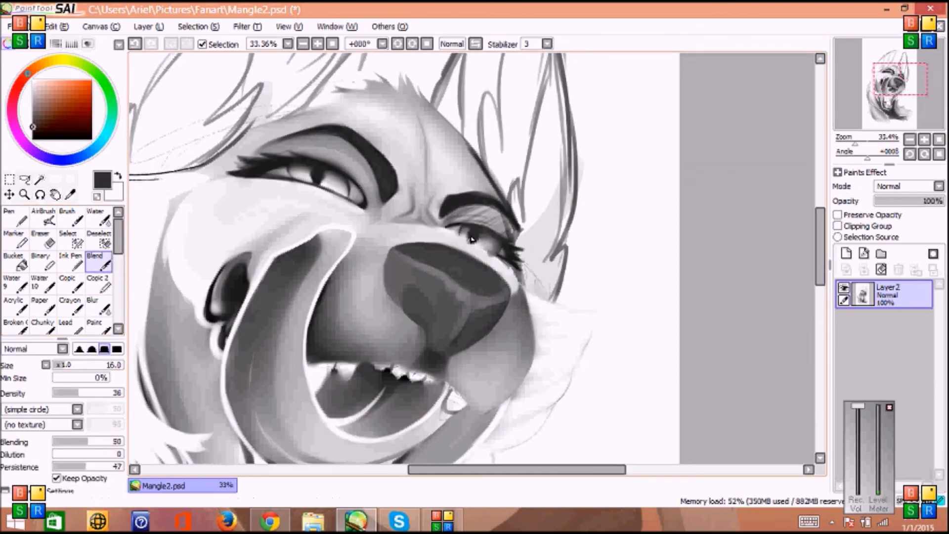
{"action": "left_click", "coordinate": [98, 304]}
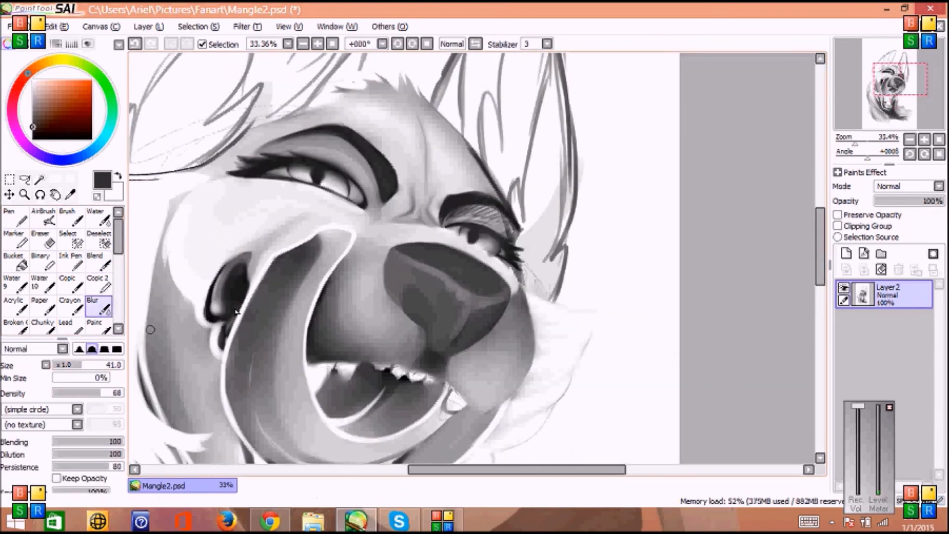
{"action": "left_click", "coordinate": [12, 238]}
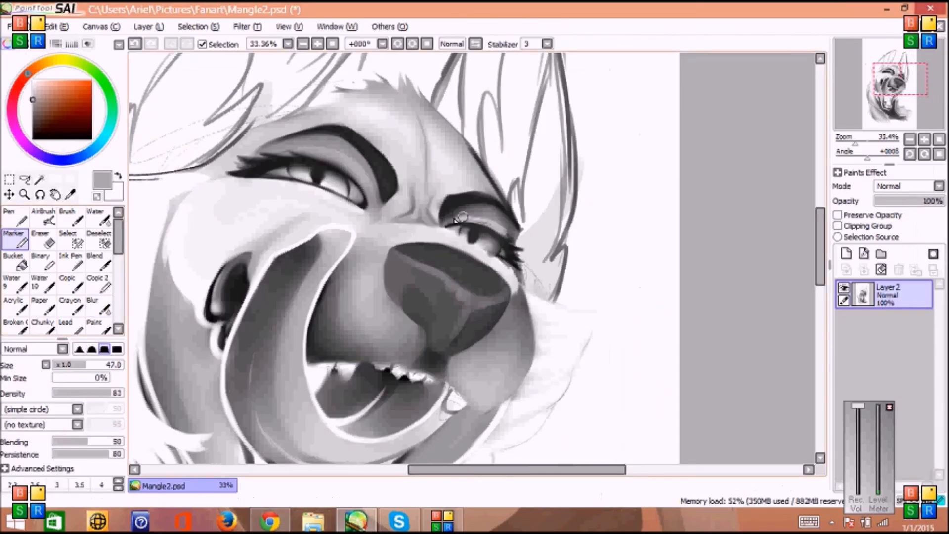
{"action": "left_click", "coordinate": [12, 302]}
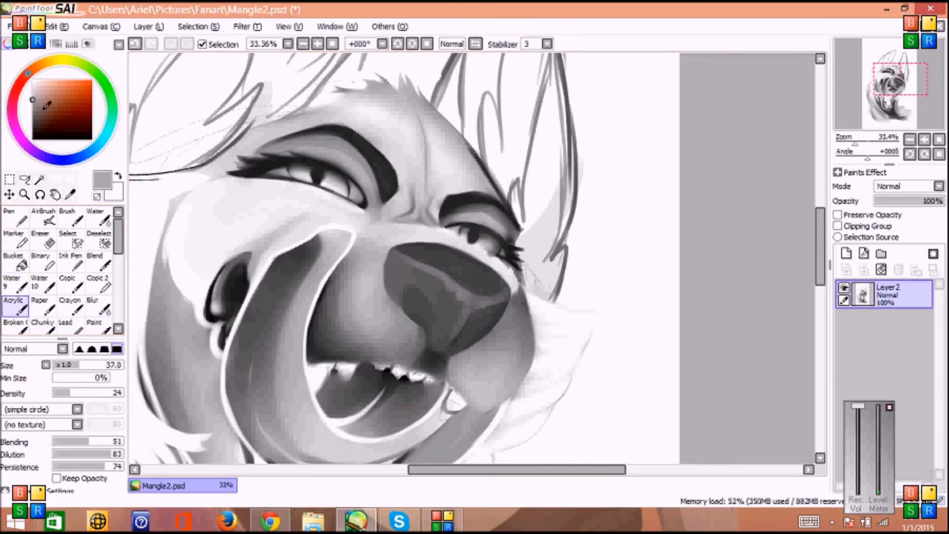